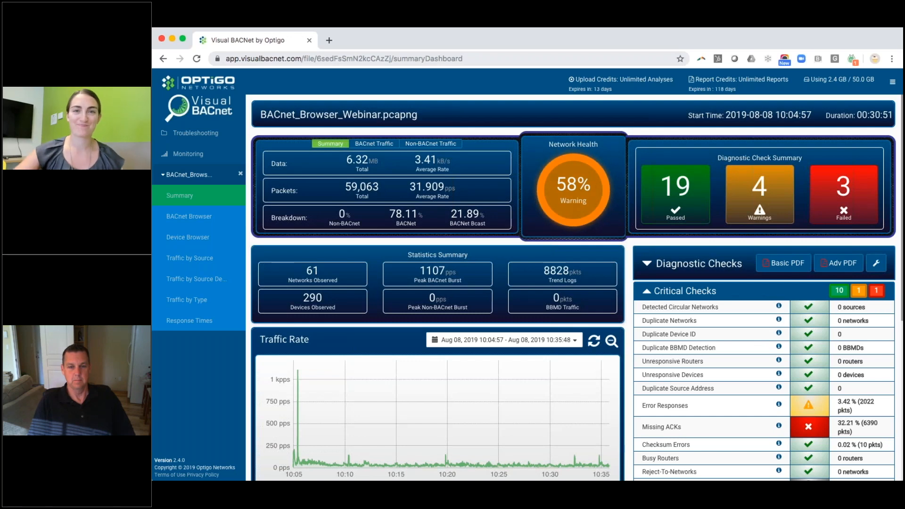
mouse_move(532, 120)
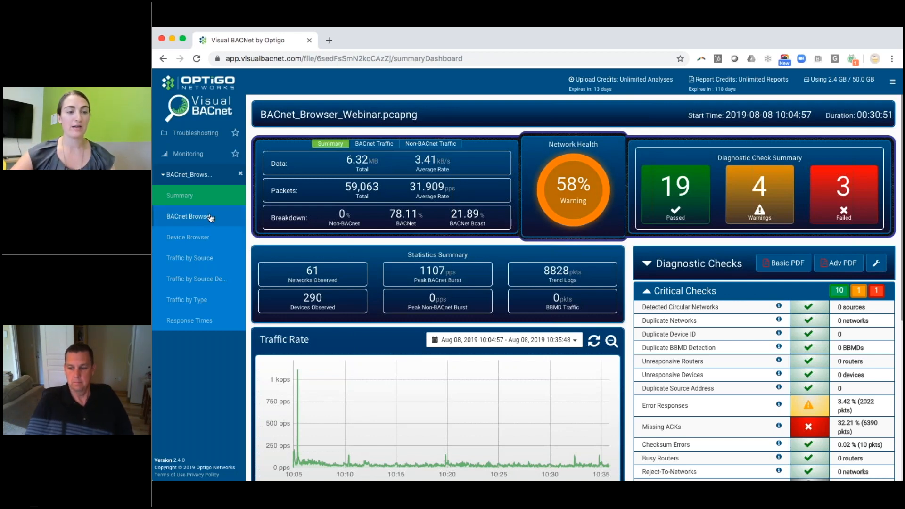
Step: Bring up the BACnet Browser showing packet counts per source address with the traffic chart
click(188, 215)
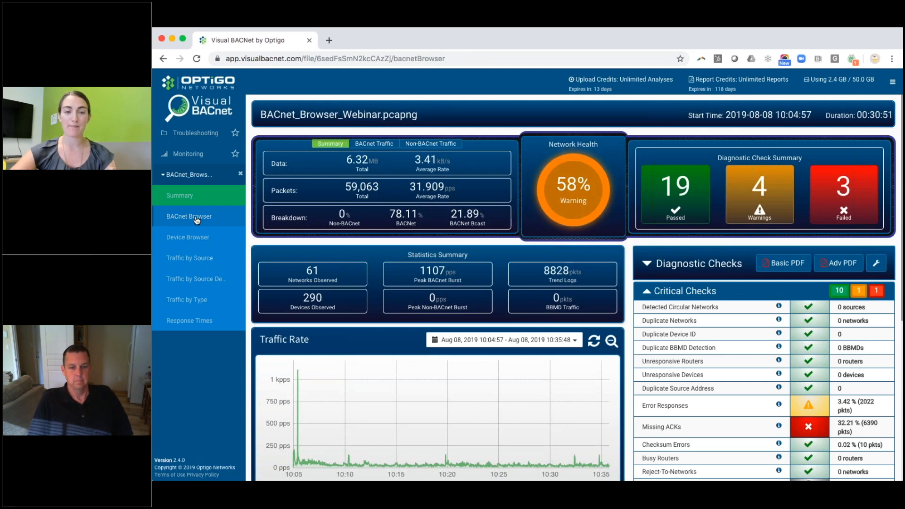
click(189, 216)
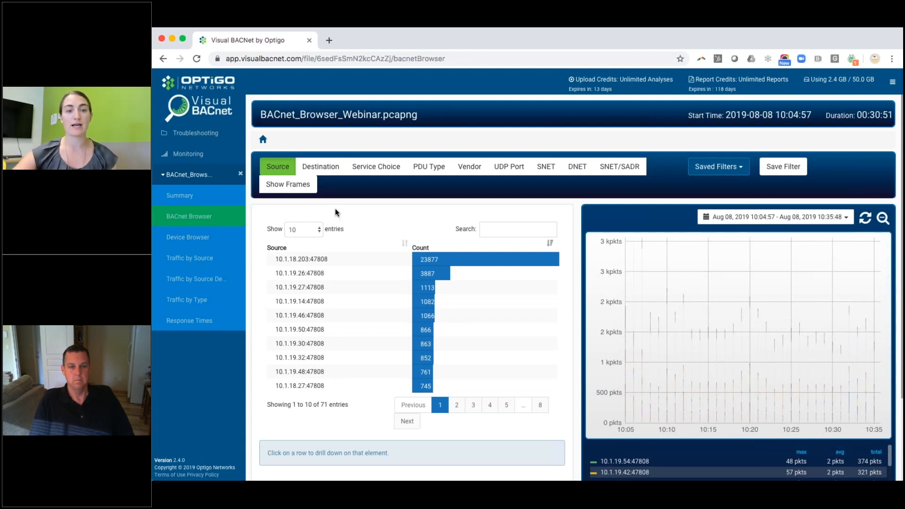
Step: Switch the breakdown to destination address, led by 10.1.18.203 and 10.1.19.255
click(321, 166)
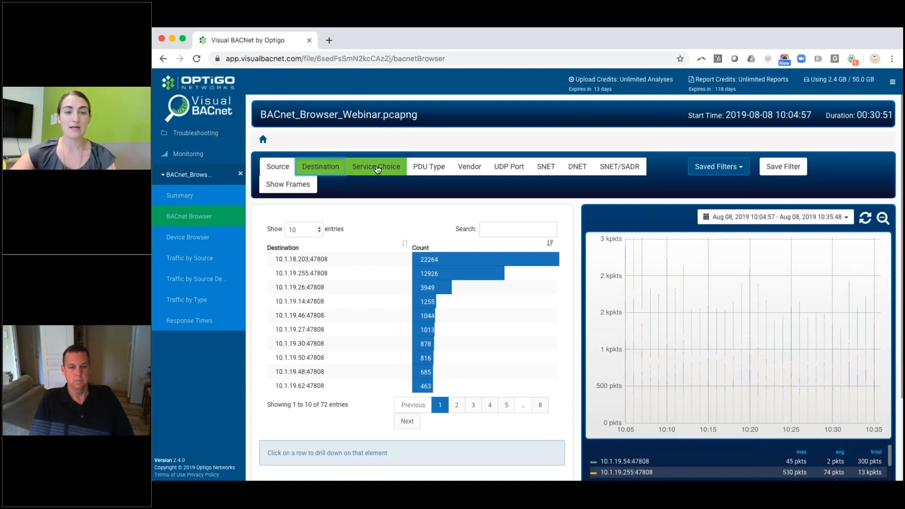
Step: Switch the breakdown to service choice, led by readPropertyMultiple and who-is
click(375, 166)
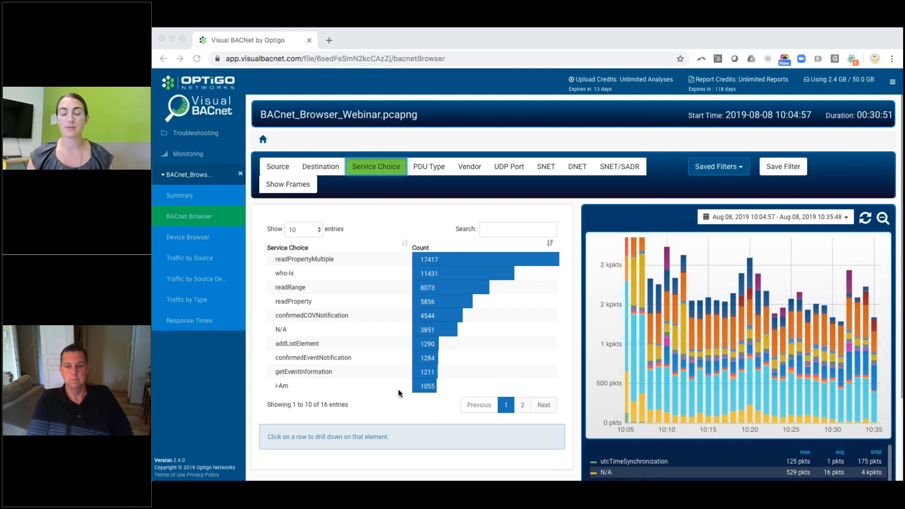
mouse_move(396, 346)
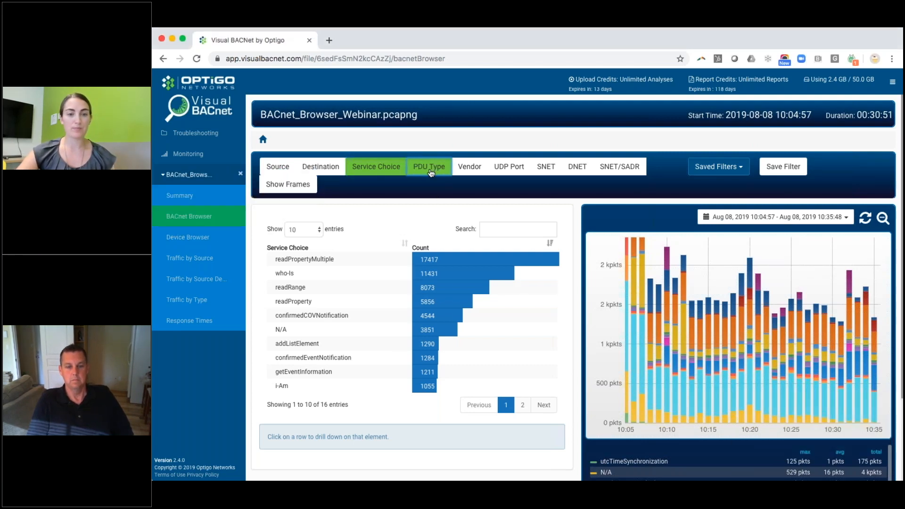
Step: Switch the breakdown to PDU type, led by Confirmed-REQ and Complex-ACK
click(428, 166)
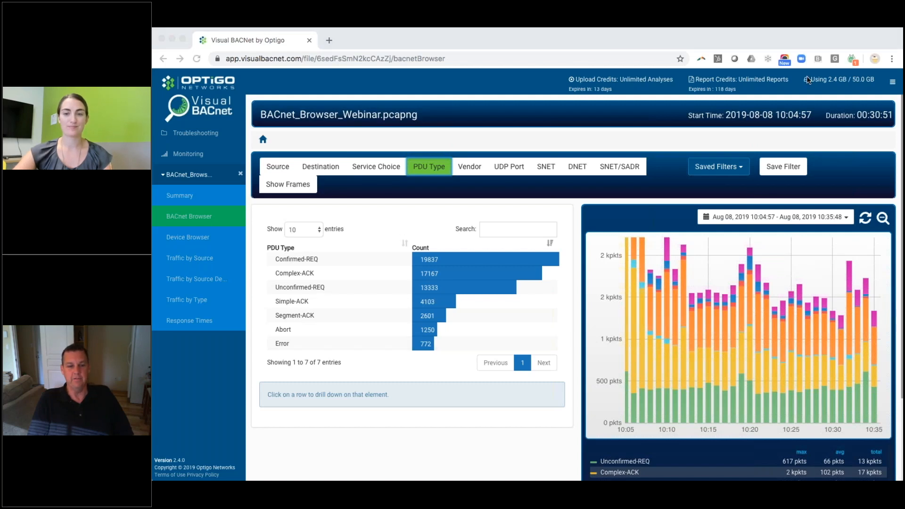
mouse_move(788, 315)
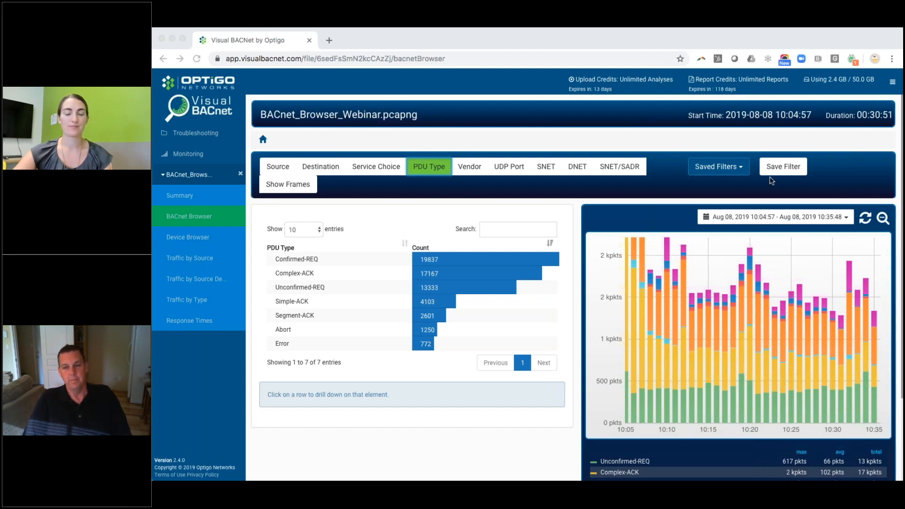
mouse_move(724, 118)
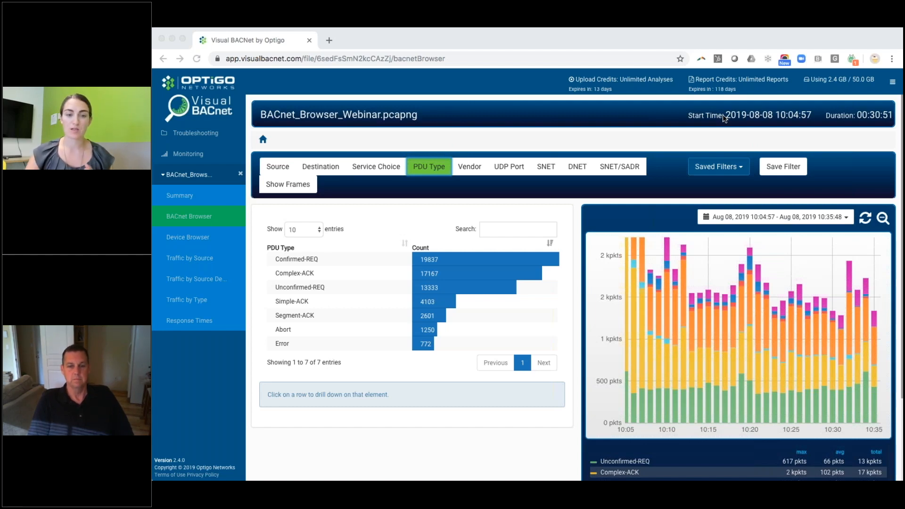
mouse_move(467, 167)
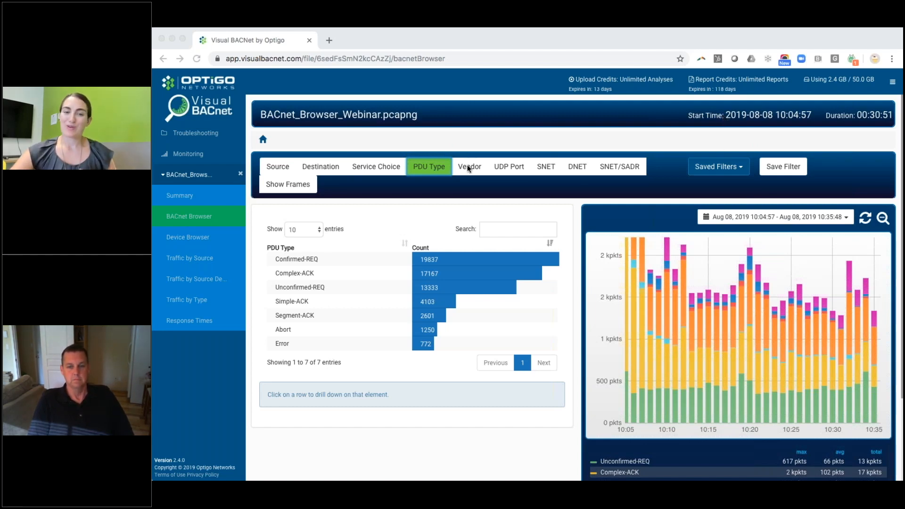
Step: Break packets down by vendor, then by UDP port (all 59,063 on 47808)
click(468, 166)
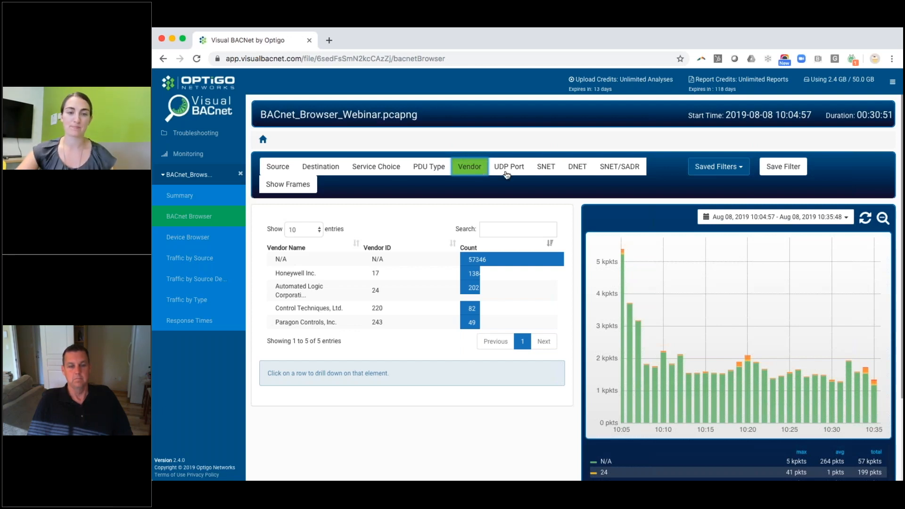
click(508, 166)
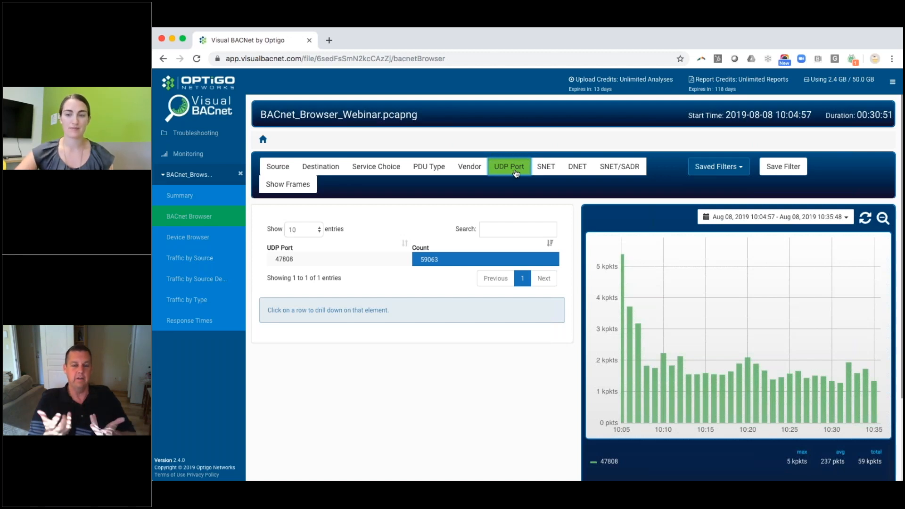
mouse_move(665, 184)
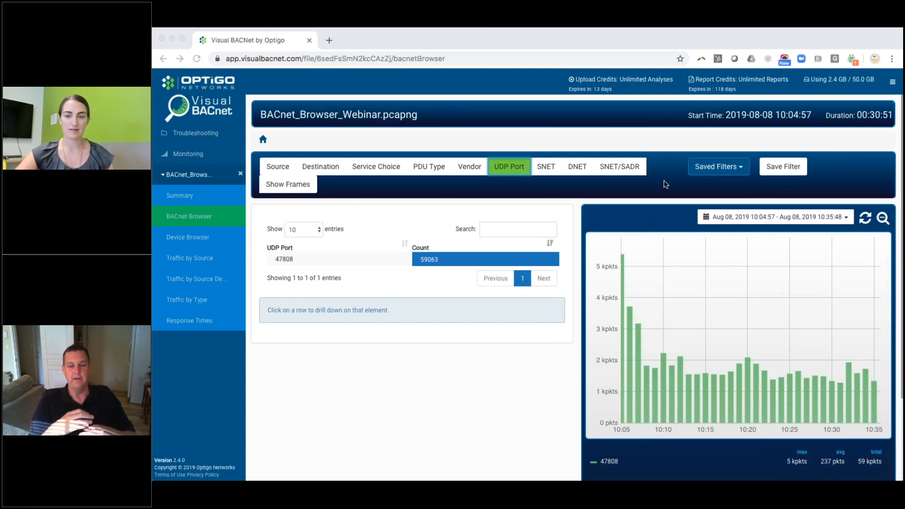
mouse_move(720, 121)
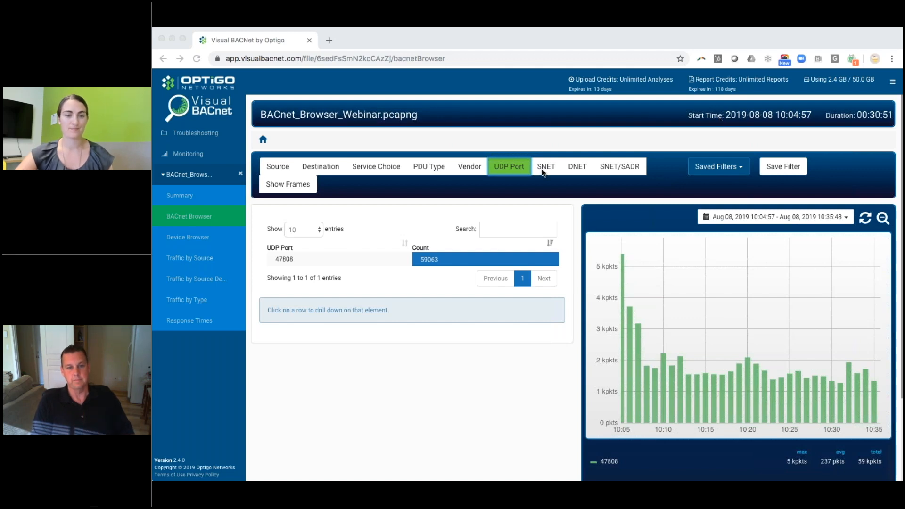
Step: Break packets down by SNET, then DNET, then SNET/SADR
click(545, 166)
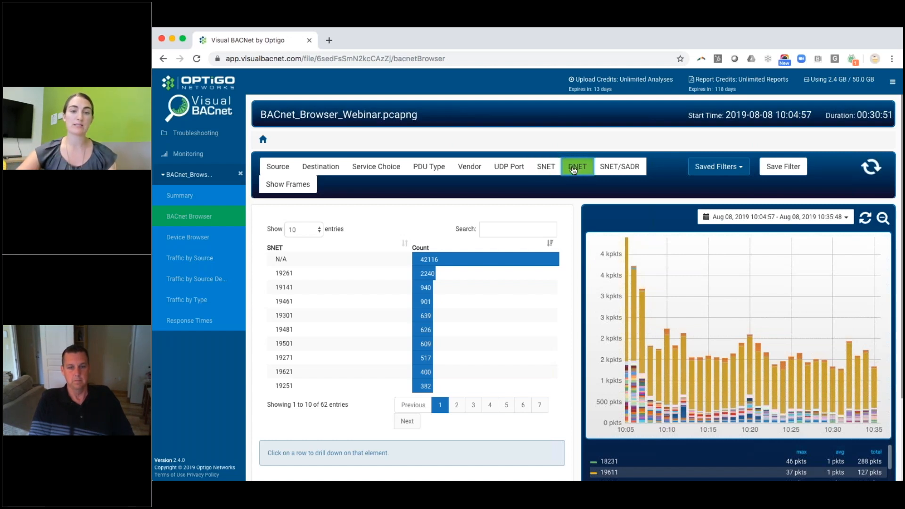
click(576, 166)
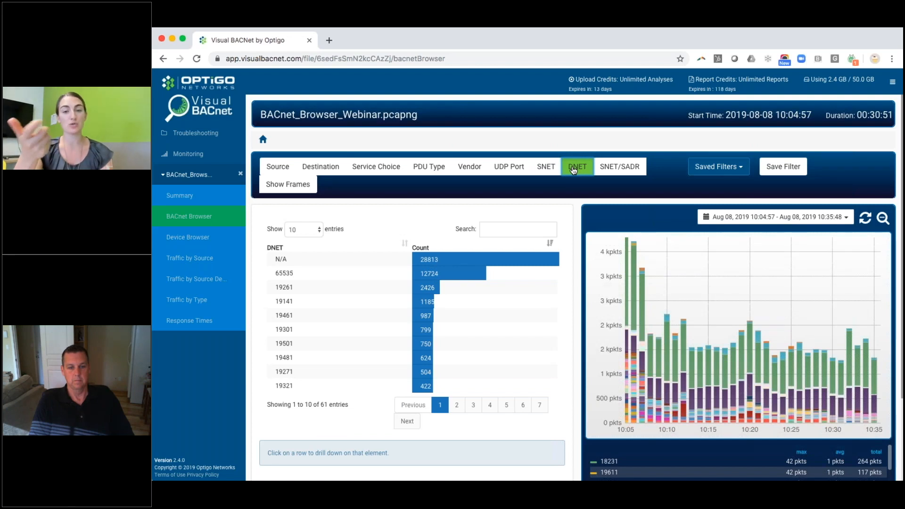
mouse_move(574, 175)
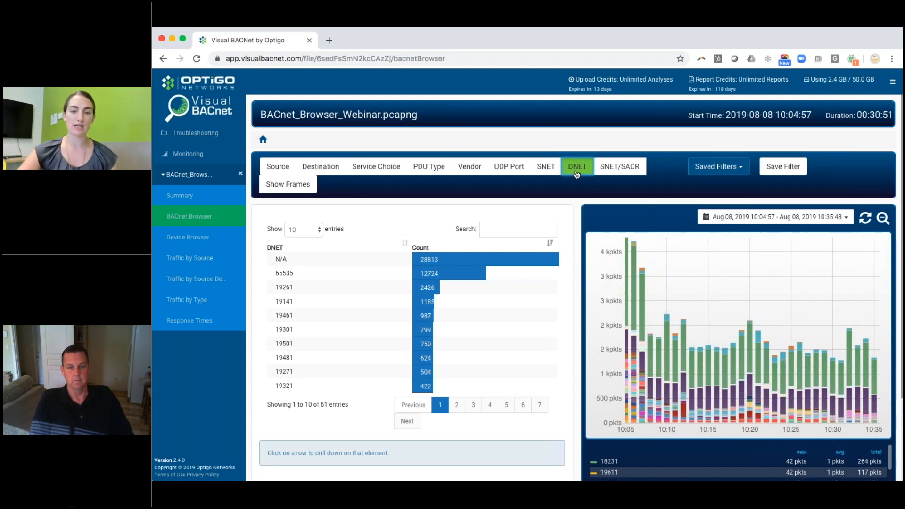
mouse_move(624, 237)
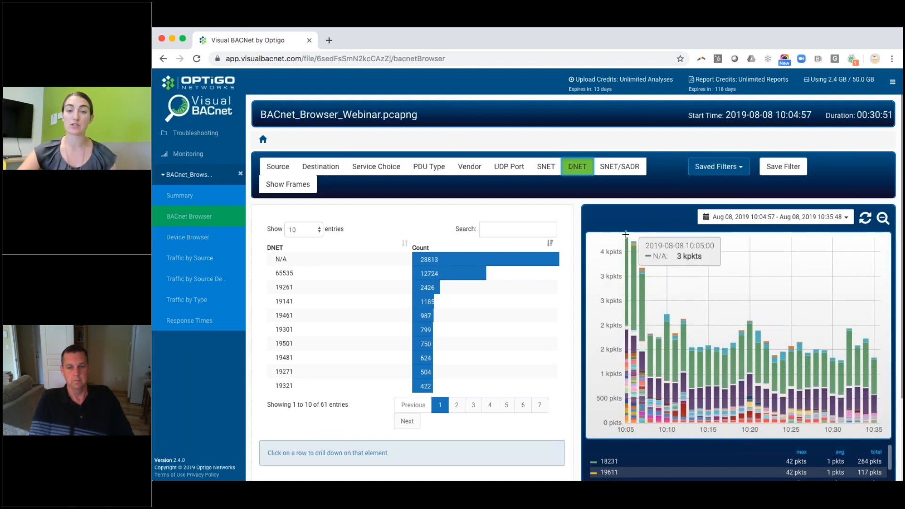
click(619, 165)
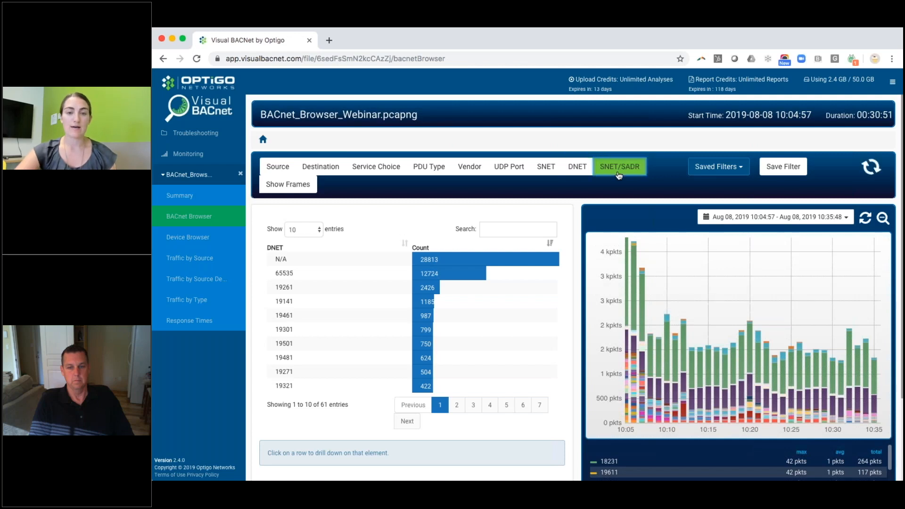
Step: From the service-choice breakdown, drill into readPropertyMultiple to list its sources
click(619, 166)
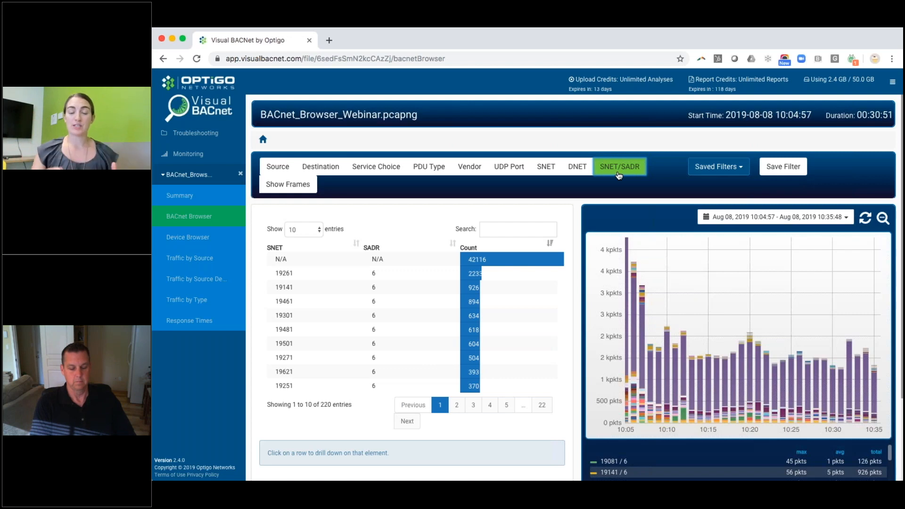
mouse_move(459, 195)
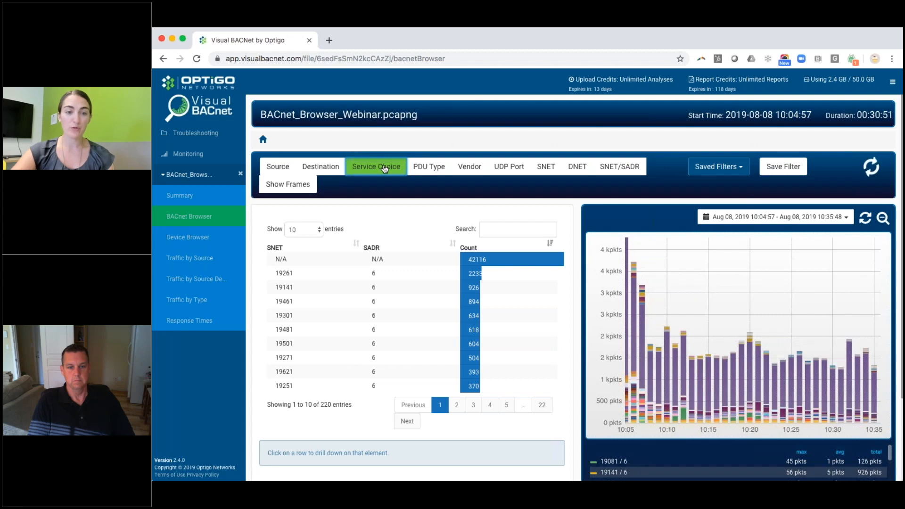
click(375, 166)
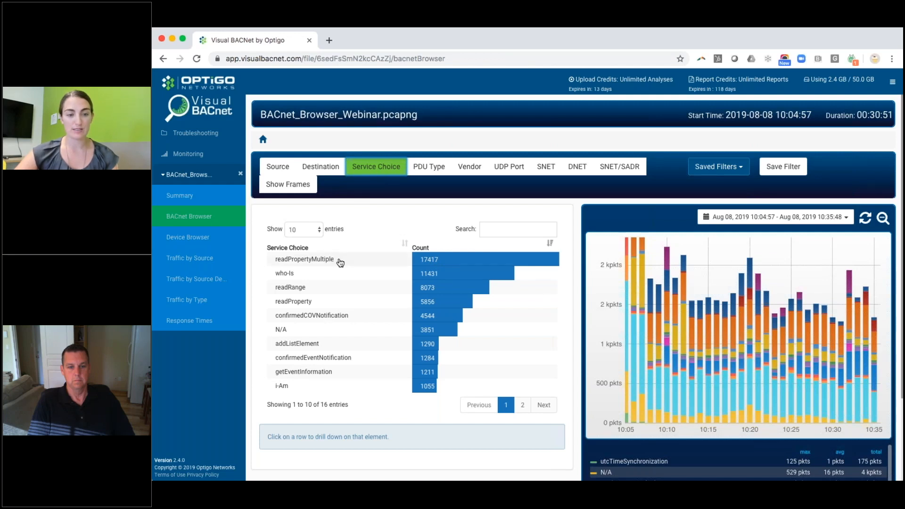
click(304, 260)
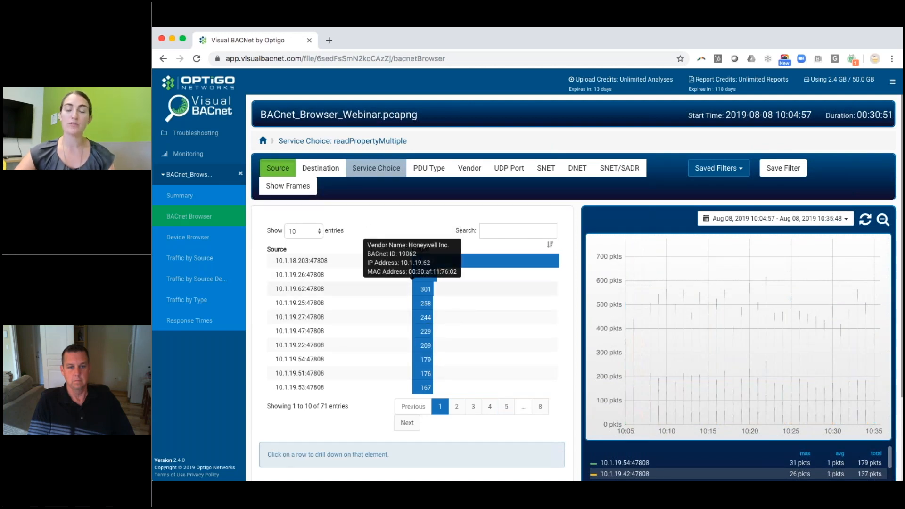
mouse_move(353, 279)
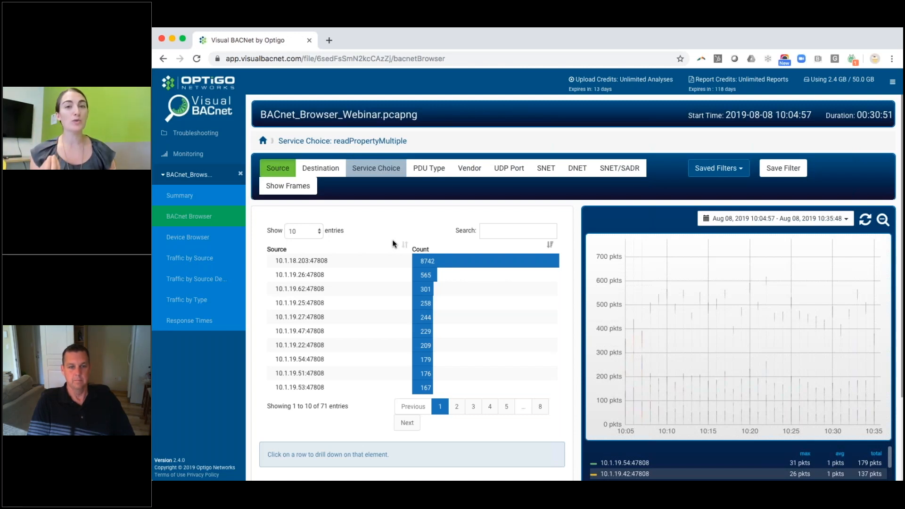
mouse_move(402, 193)
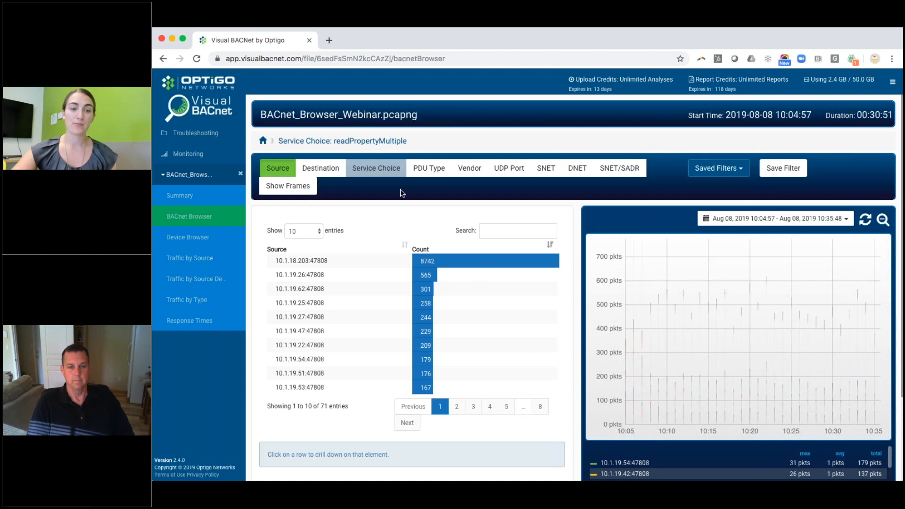
Step: Add Confirmed-REQ to the filter, leaving source 10.1.18.203 with 8,742 packets
click(428, 167)
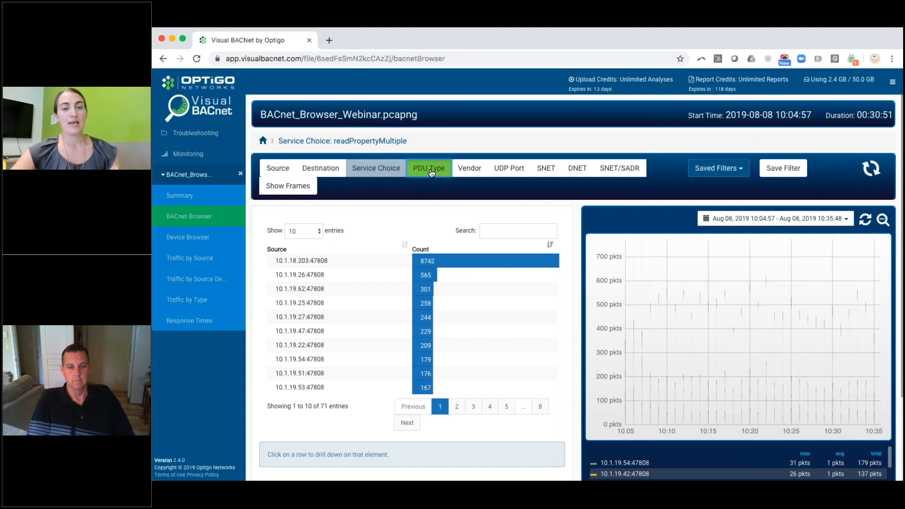
click(428, 167)
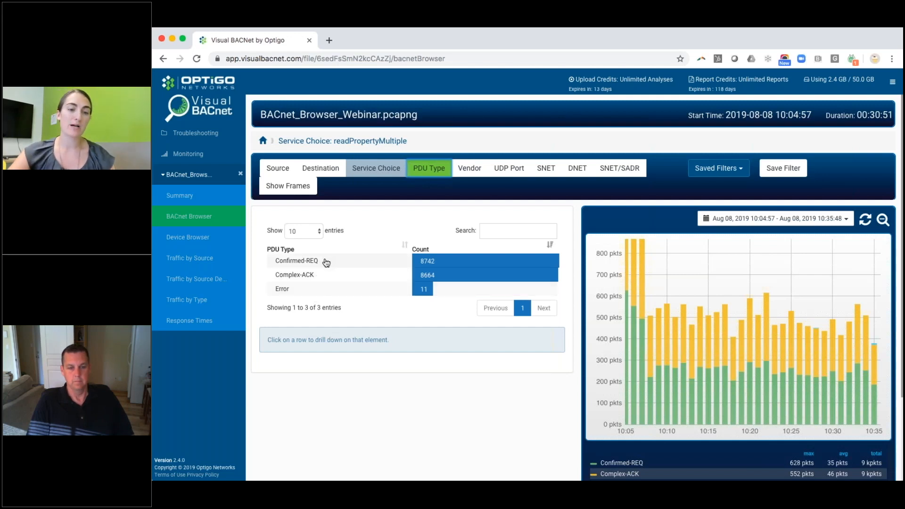
click(296, 261)
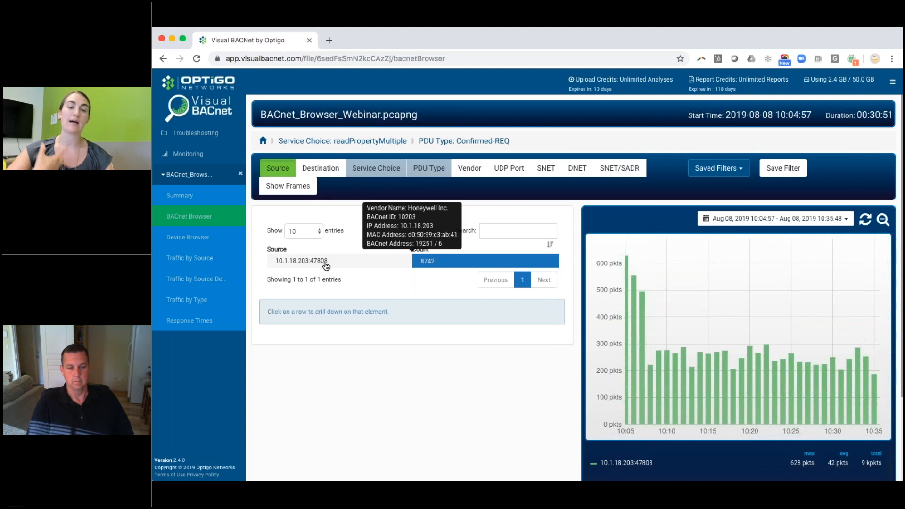
mouse_move(381, 242)
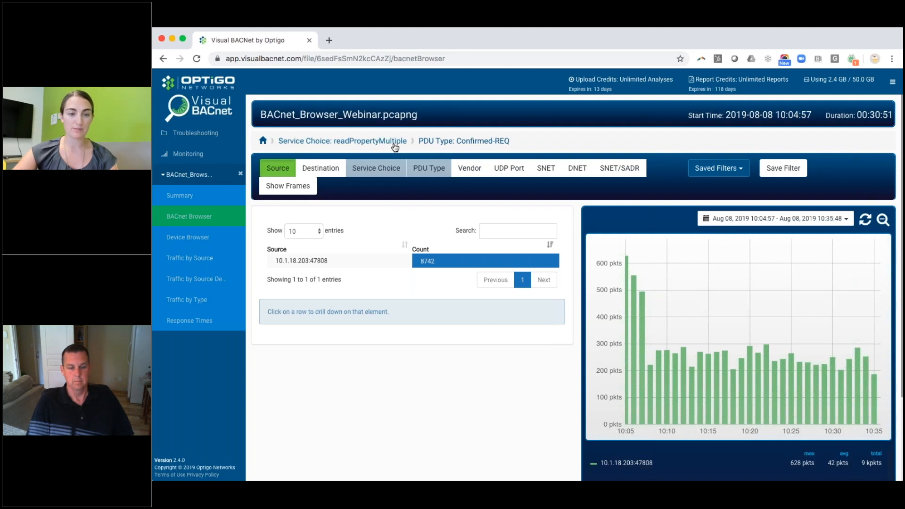
mouse_move(301, 260)
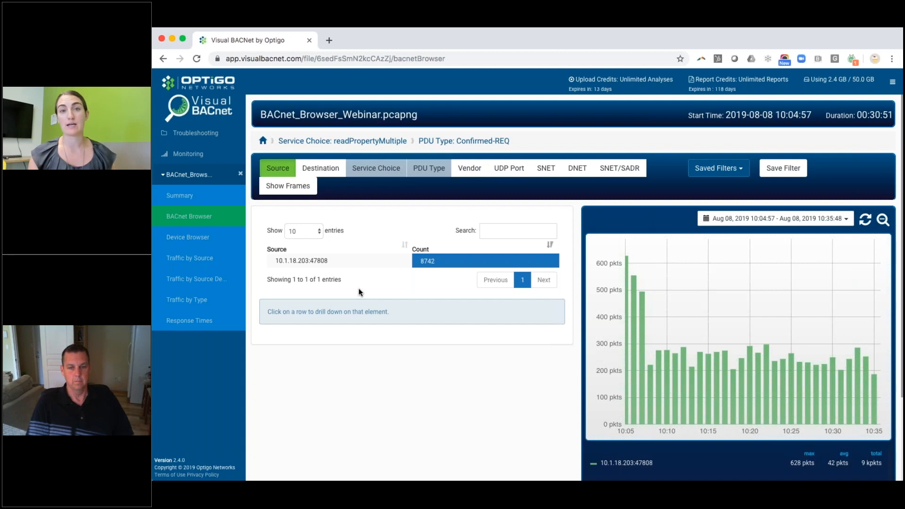
mouse_move(315, 225)
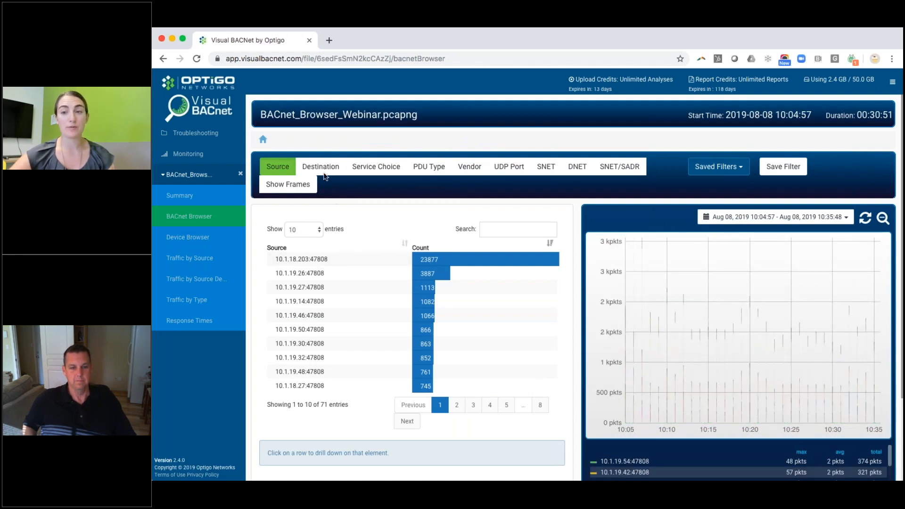
Step: Restart from all traffic by destination and drill into 10.1.19.46:47808
click(320, 166)
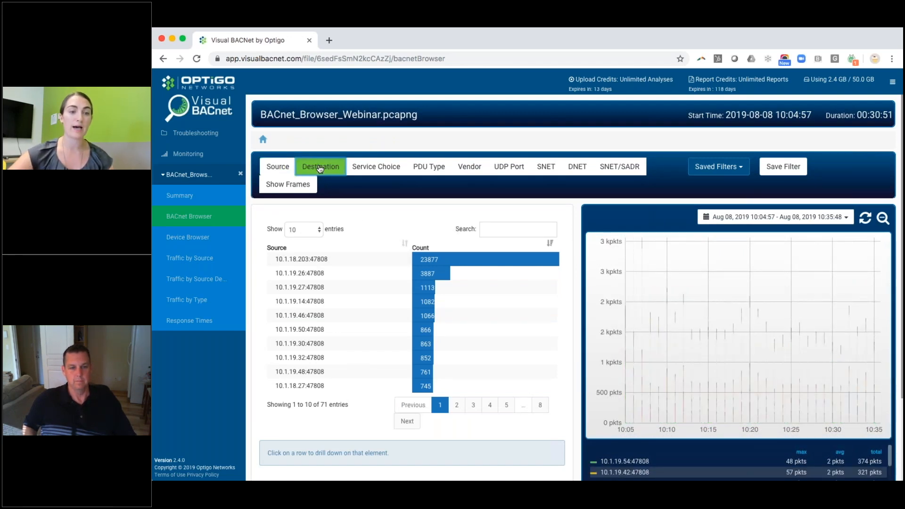
click(320, 166)
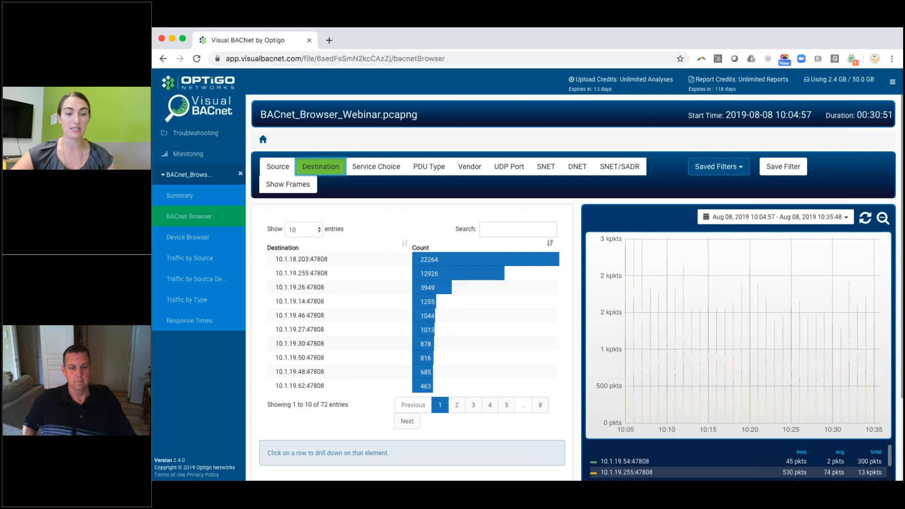
mouse_move(392, 248)
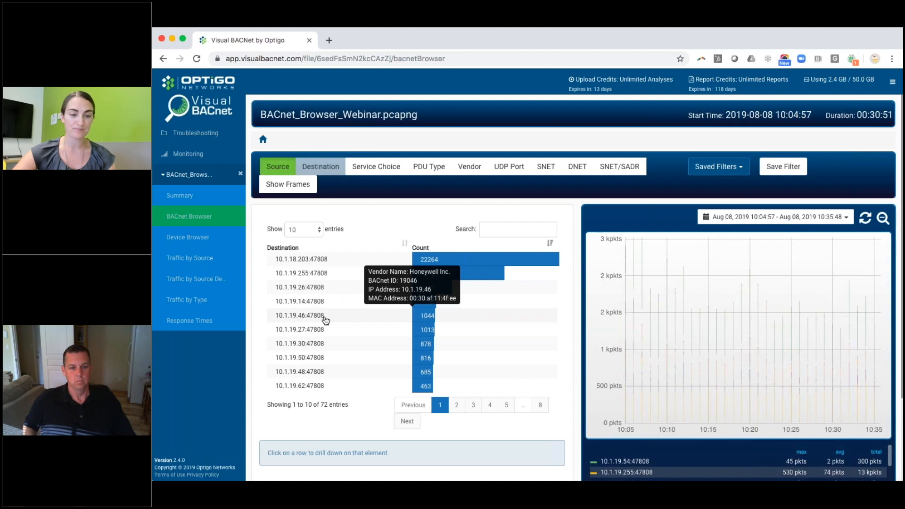
click(299, 315)
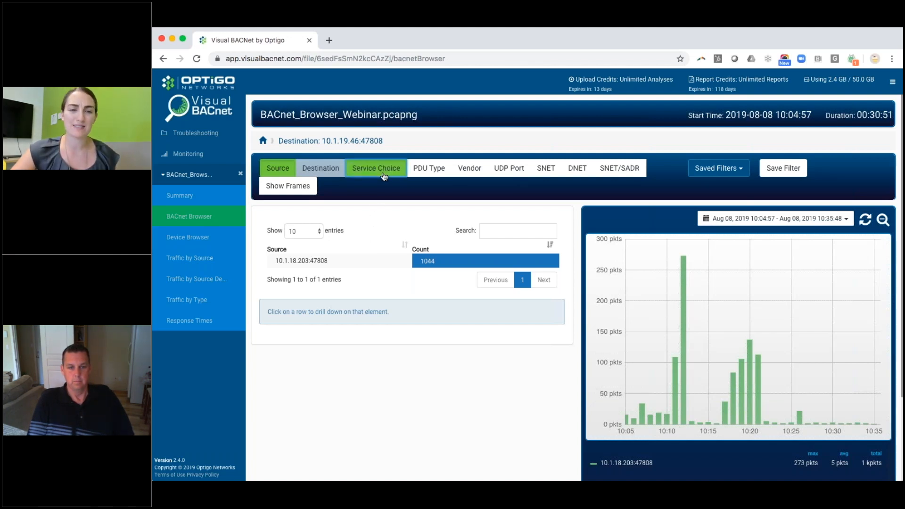
Step: Break that destination's packets down by service choice and drill into readRange (183 packets)
click(375, 168)
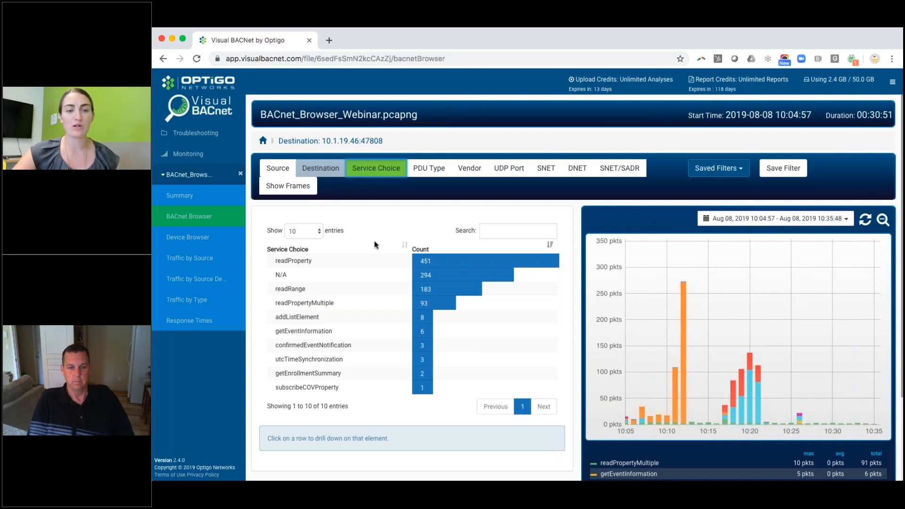
mouse_move(351, 225)
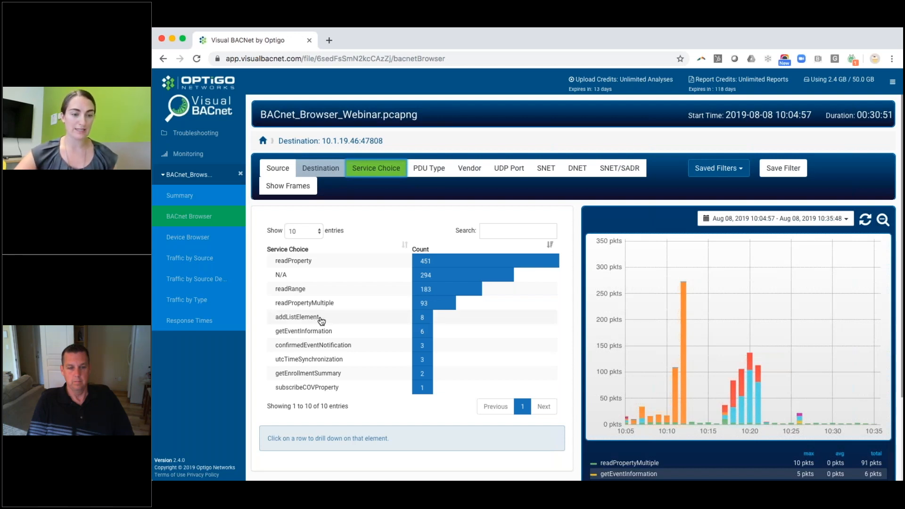
mouse_move(325, 292)
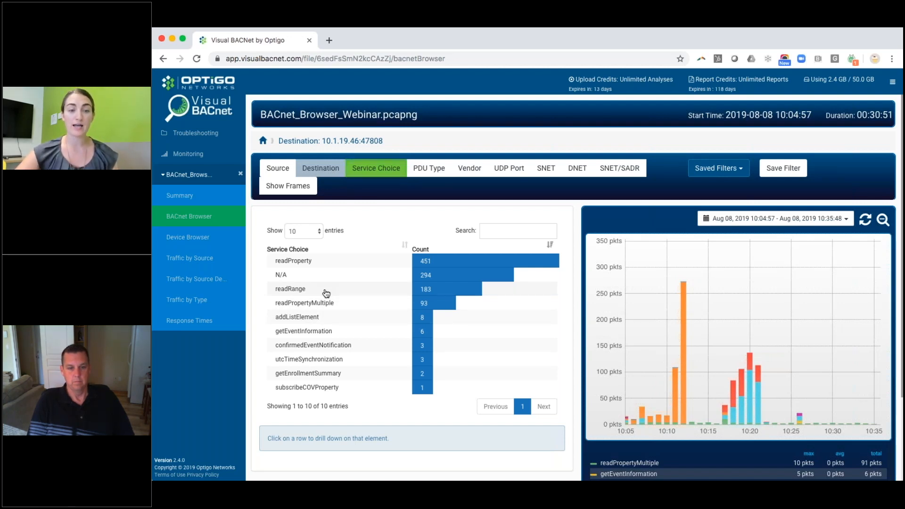
click(290, 288)
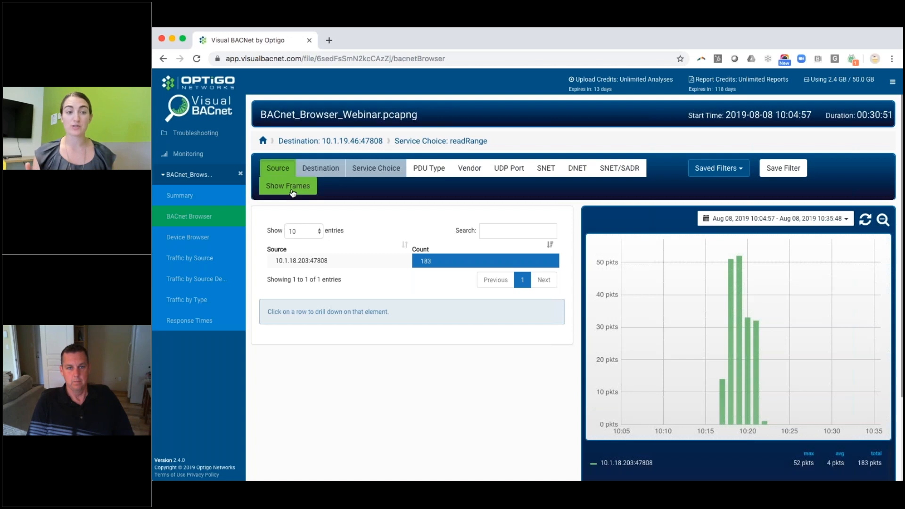
Step: List the 183 readRange frames and select frame 29724 for detail
click(288, 186)
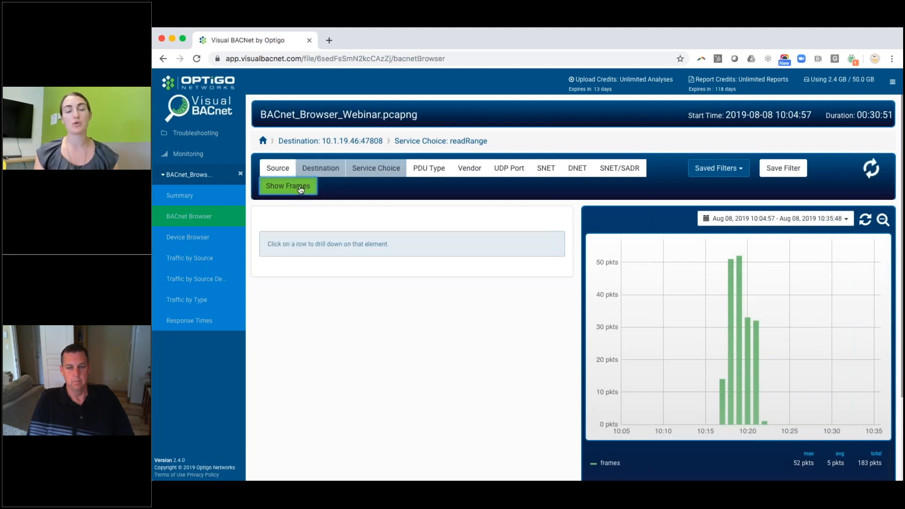
click(287, 186)
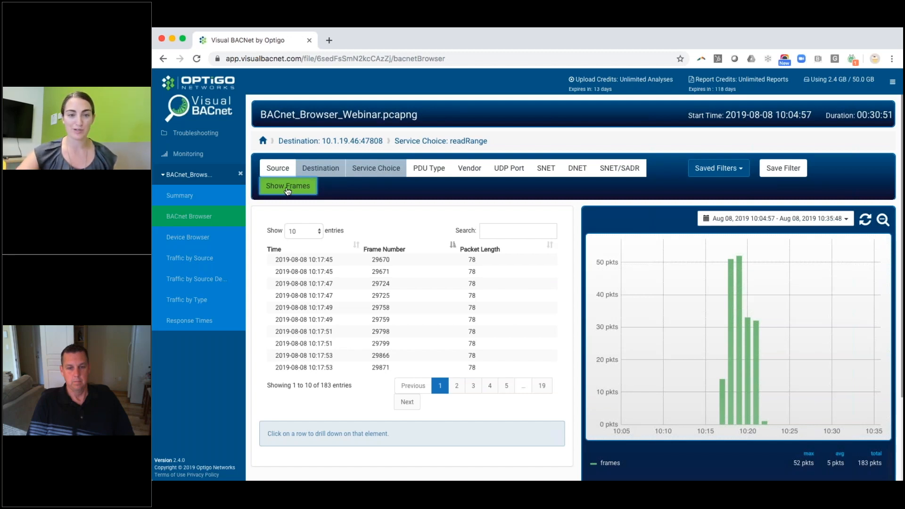
mouse_move(332, 287)
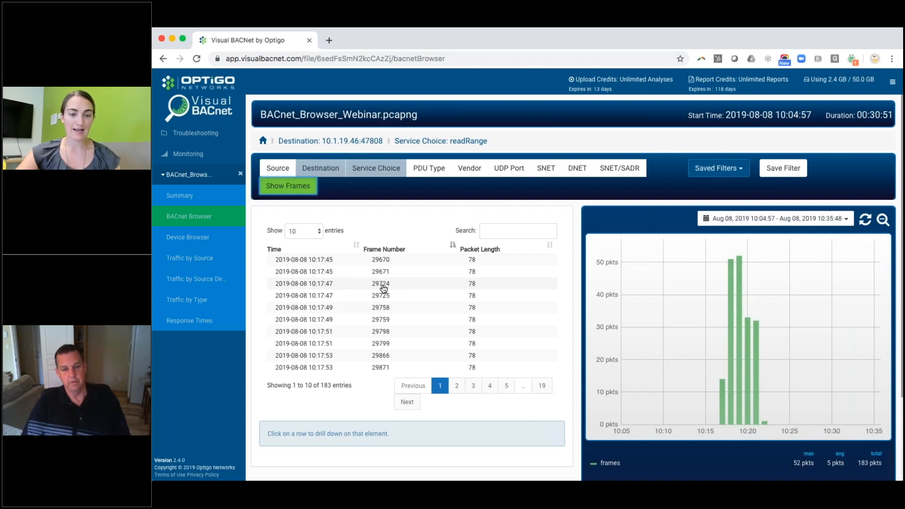
click(379, 283)
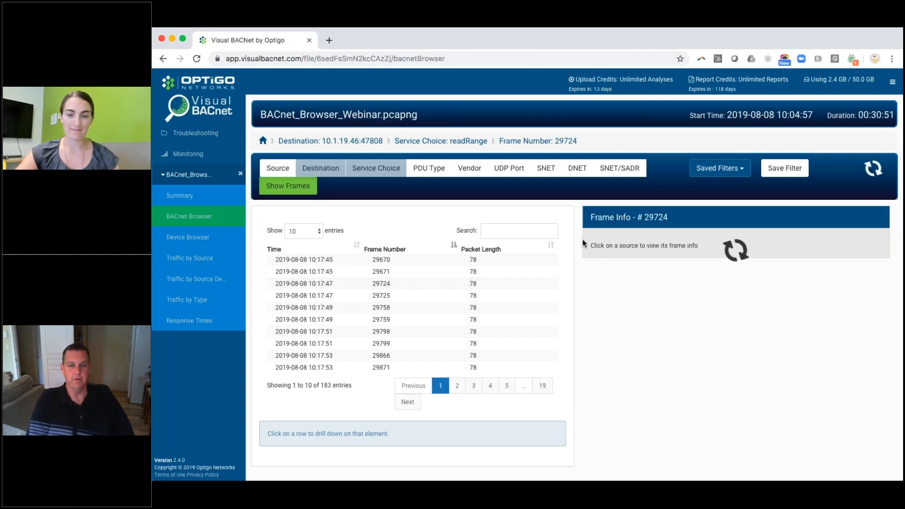
click(380, 284)
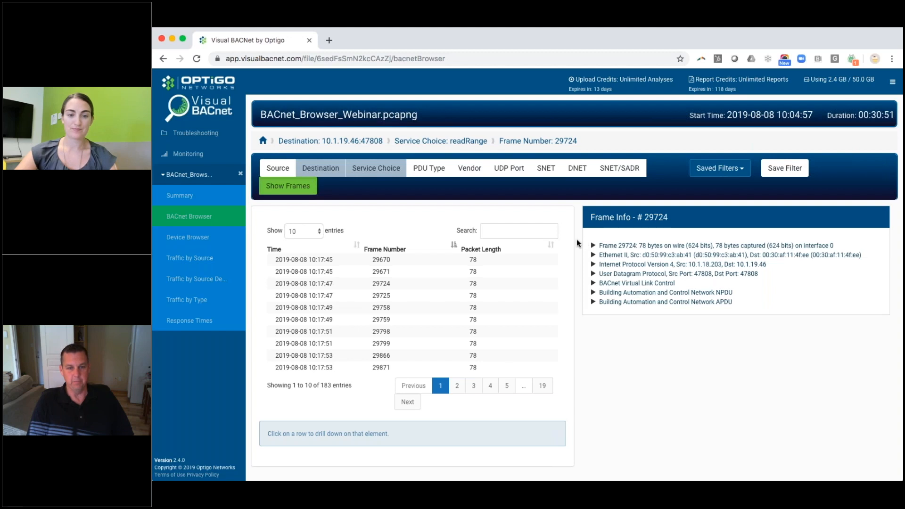
mouse_move(403, 280)
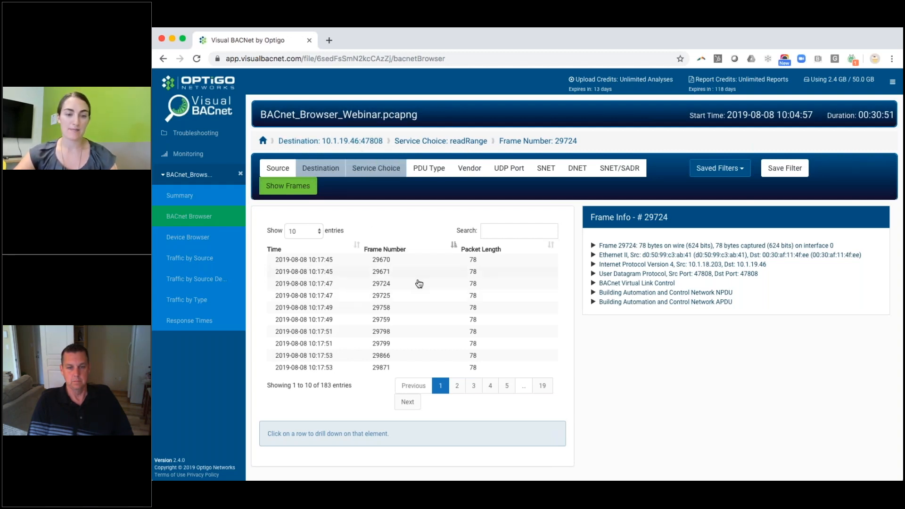
Step: Expand the BACnet APDU to read the trend-log readRange request, then return to Summary
click(593, 302)
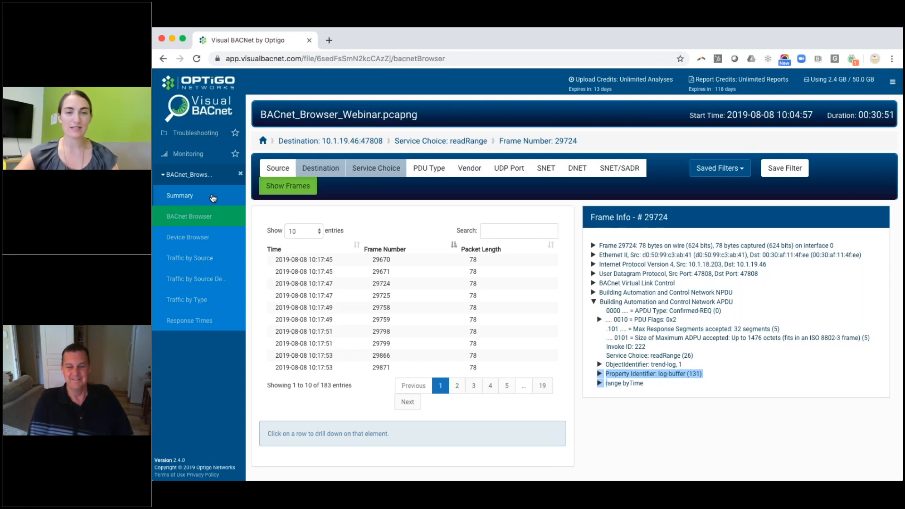
click(179, 196)
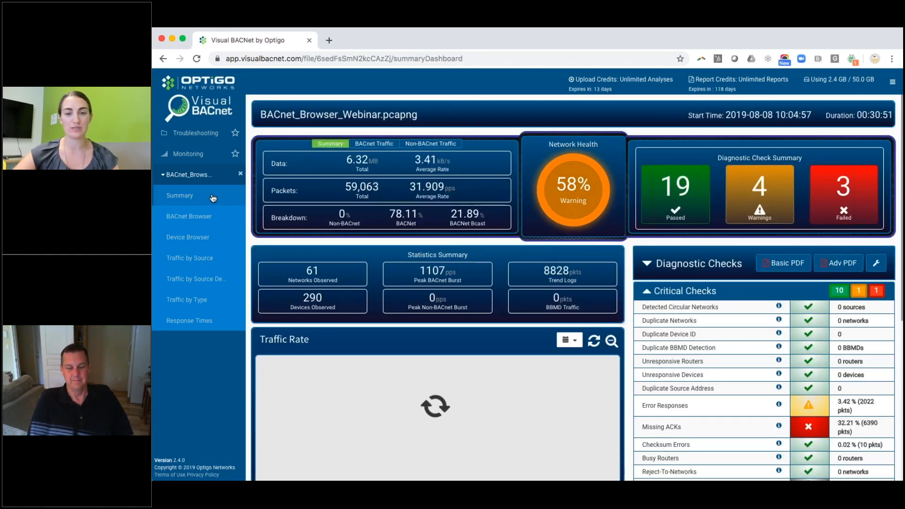
Step: Open the failed Missing ACKs critical check listing 55 requesting/non-ACKing device pairs
scroll(down, 3)
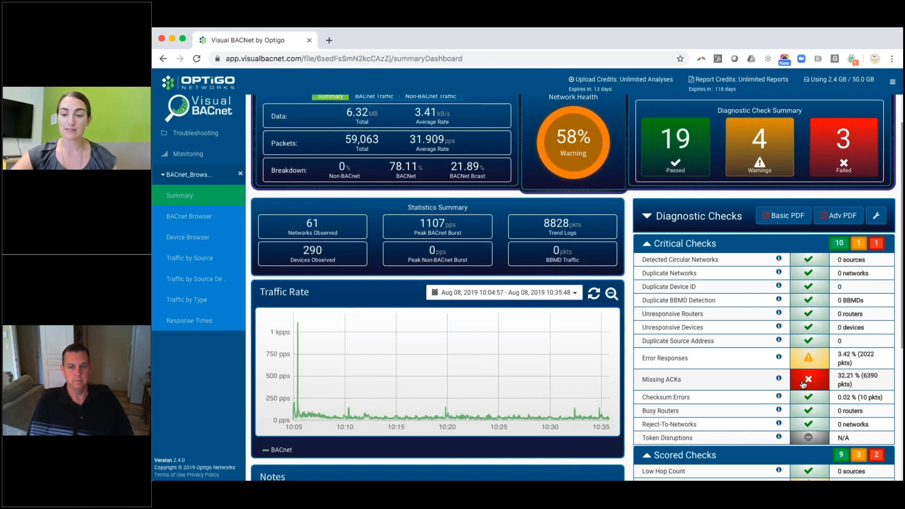
click(808, 381)
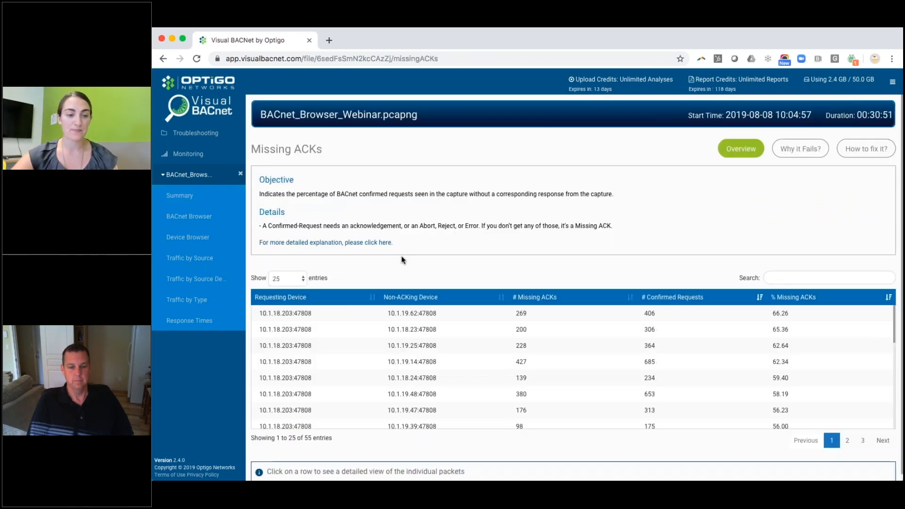
mouse_move(651, 317)
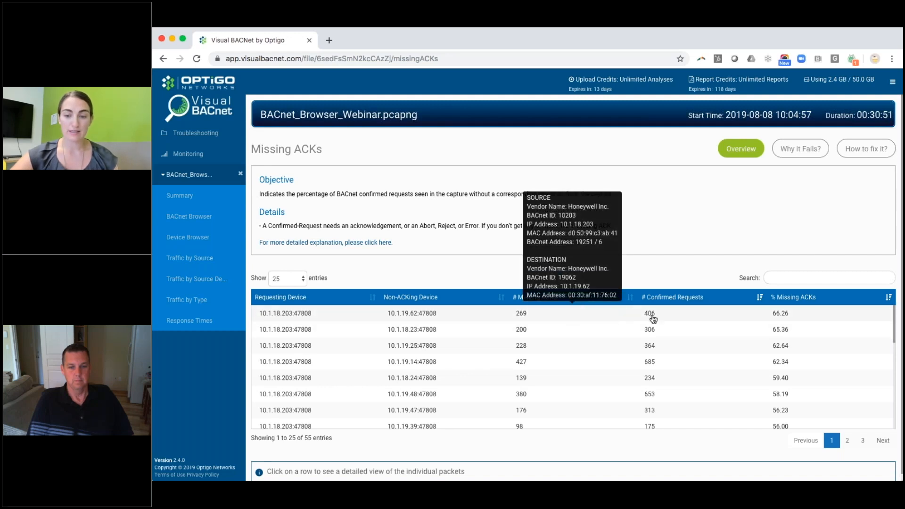
mouse_move(511, 269)
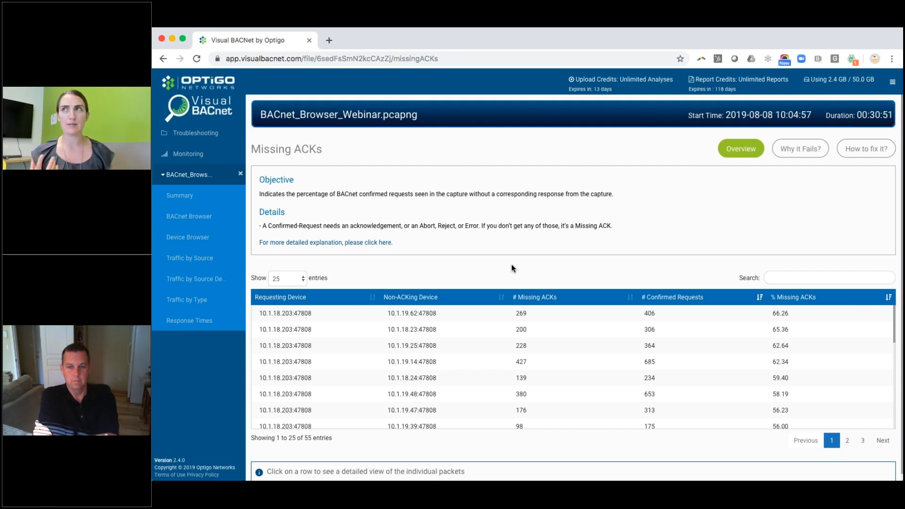
mouse_move(502, 277)
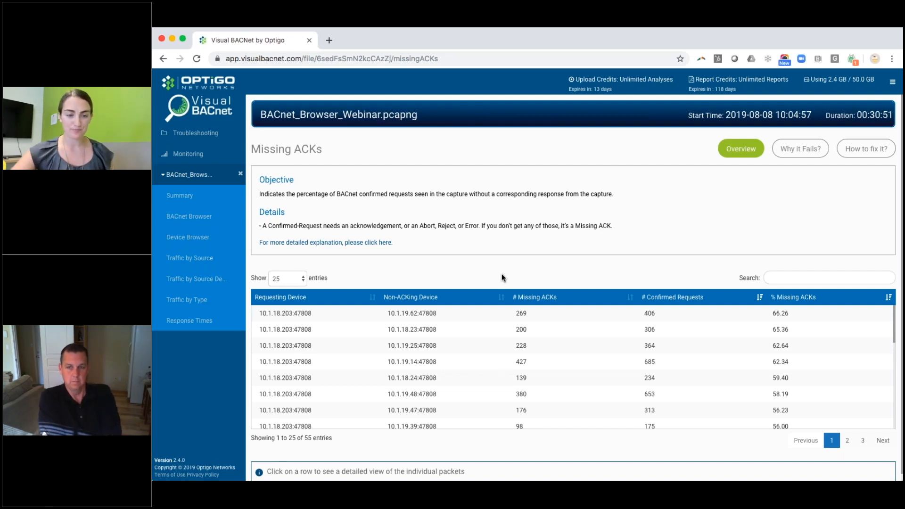
mouse_move(411, 313)
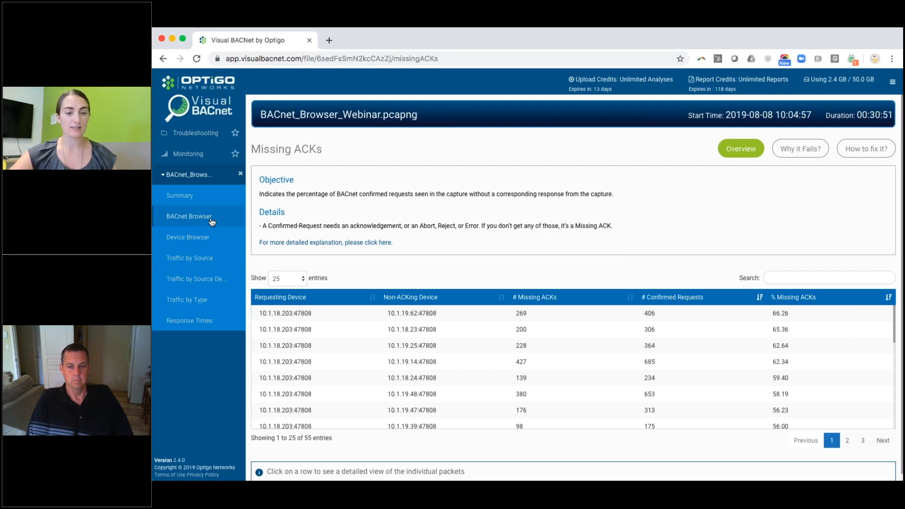
click(188, 216)
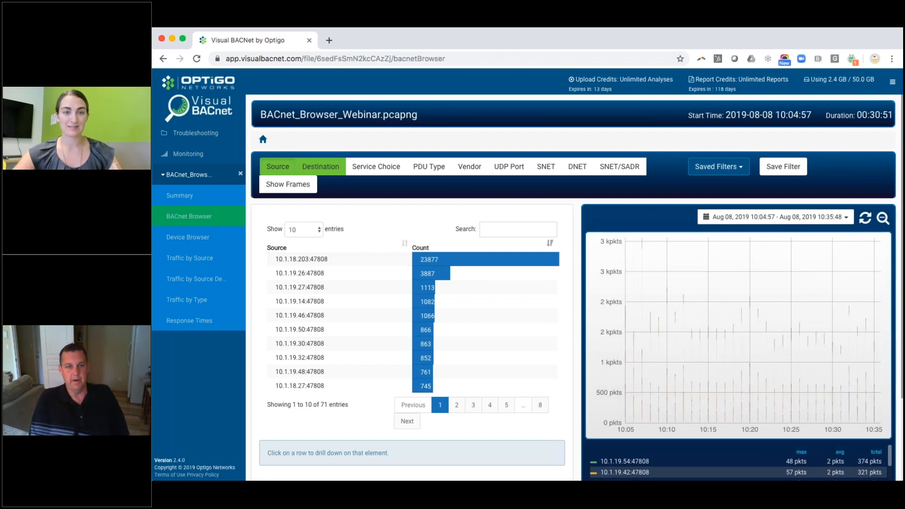
Step: Filter the browser by destination 10.1.19.62, revealing single source 10.1.18.203 with 463 packets
click(321, 166)
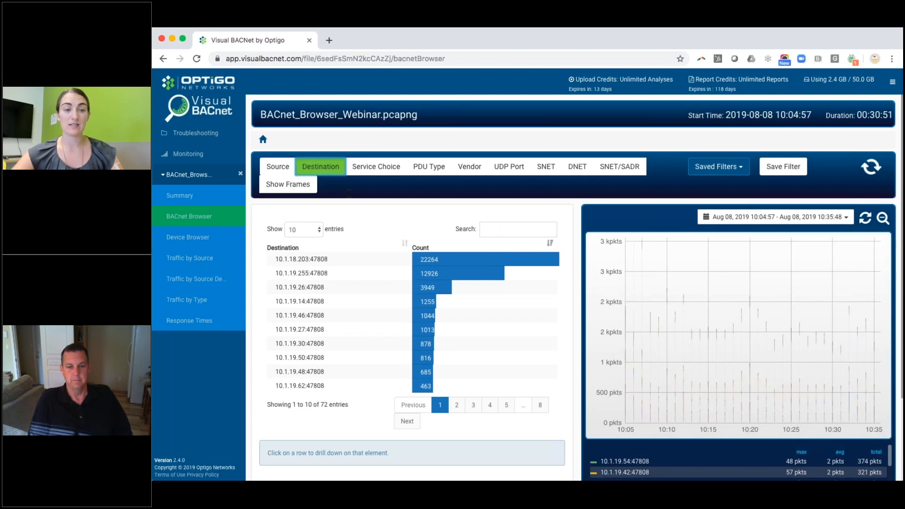
mouse_move(376, 258)
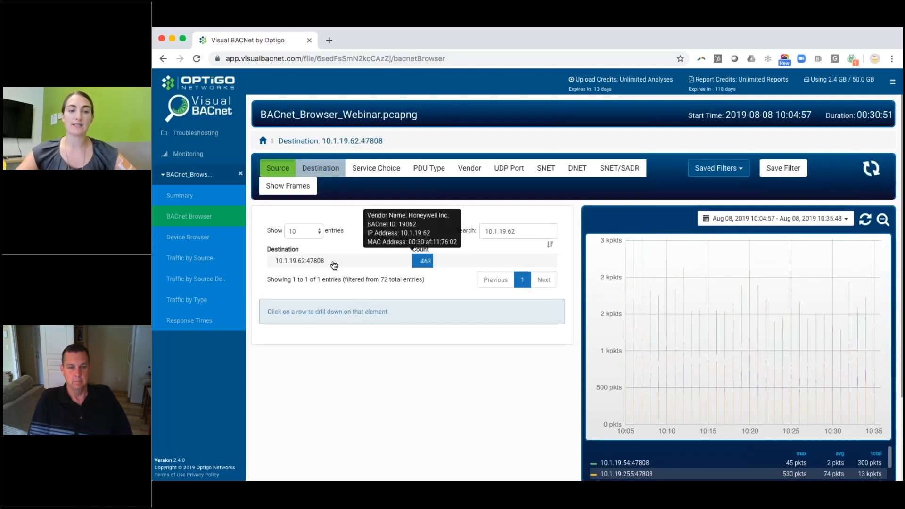
click(277, 168)
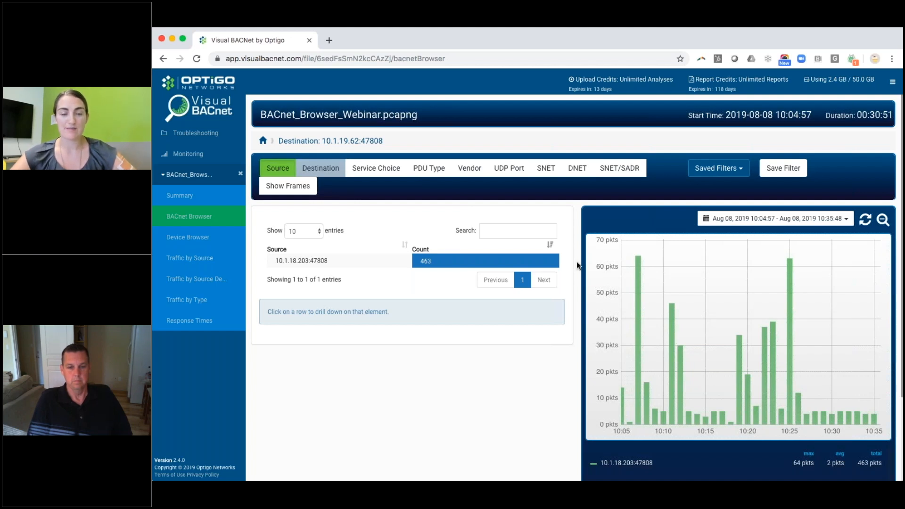
scroll(down, 3)
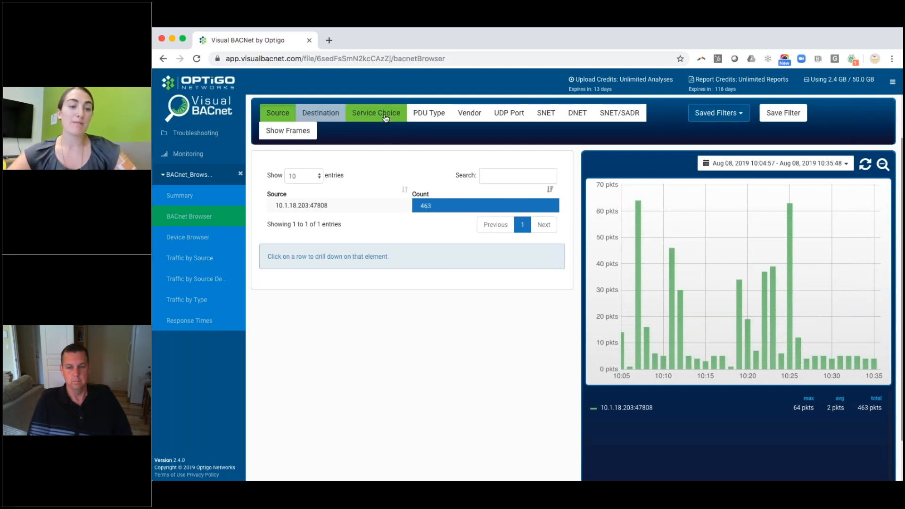
Step: Break down traffic to 10.1.19.62 by service choice, led by readPropertyMultiple (303)
click(375, 113)
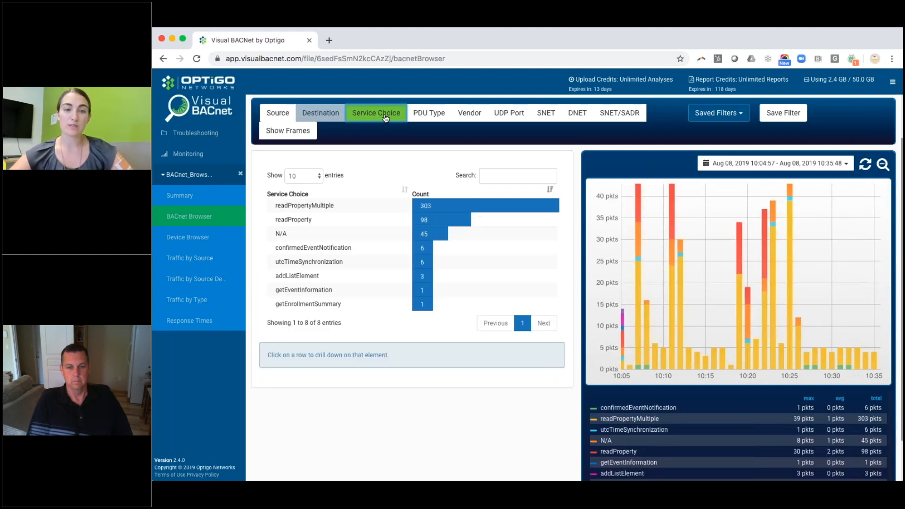
mouse_move(357, 209)
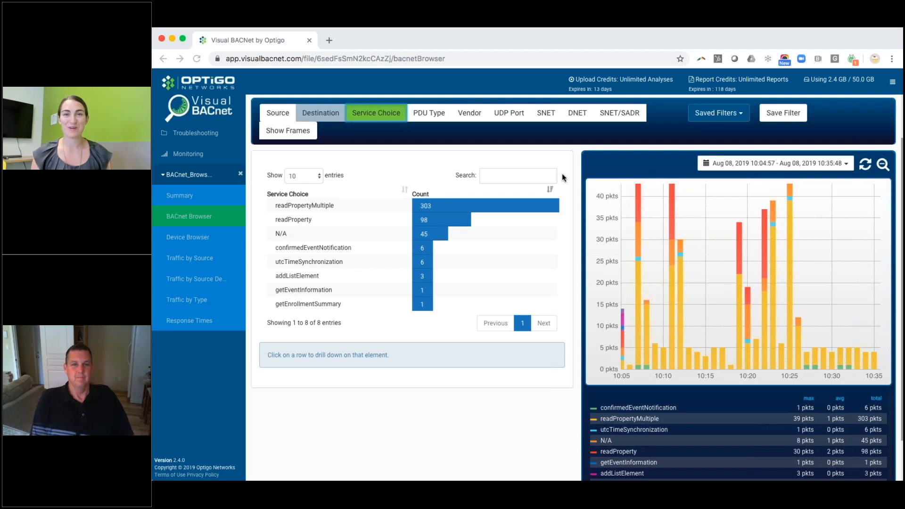
mouse_move(888, 110)
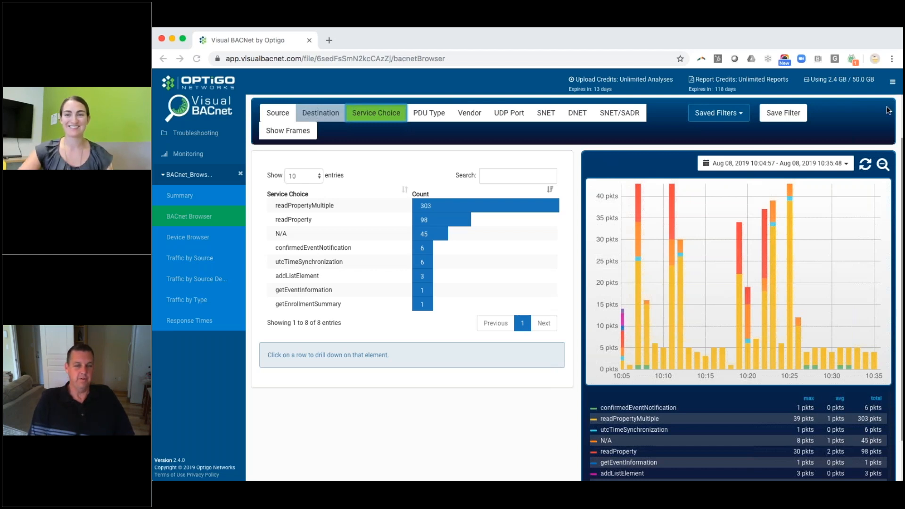
mouse_move(744, 55)
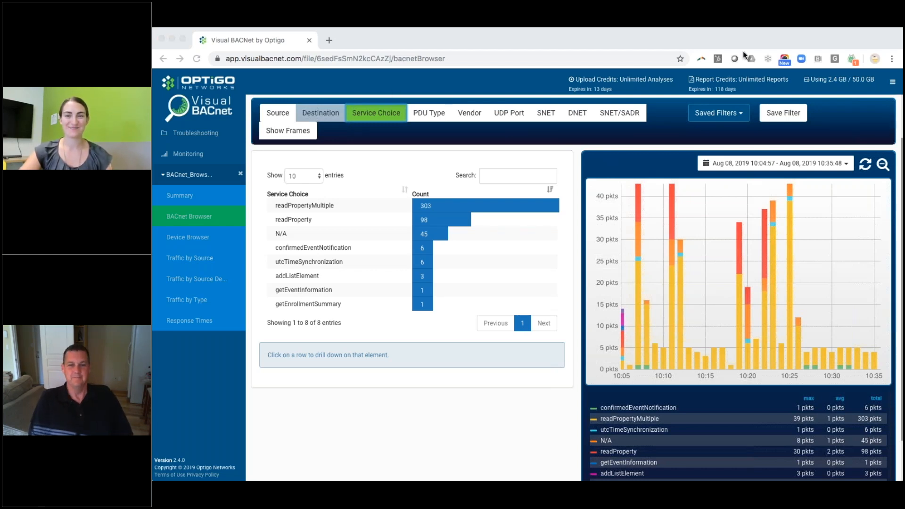